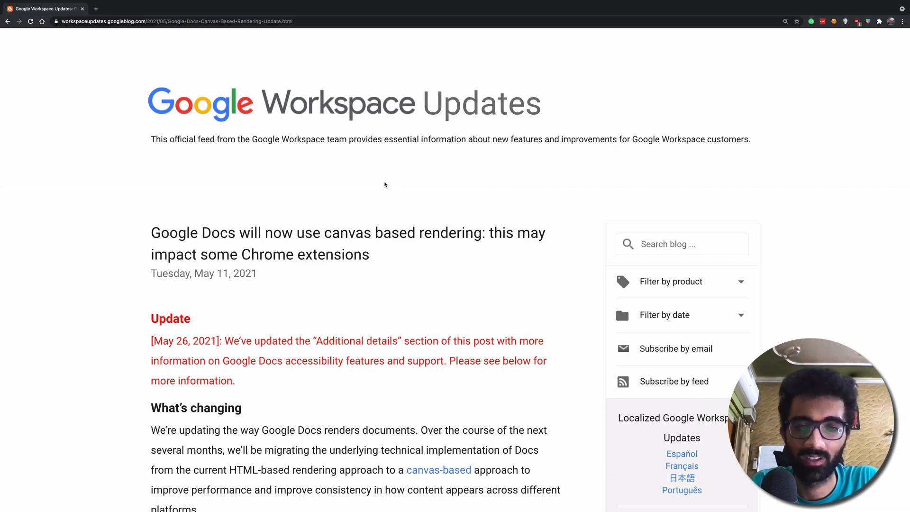
Step: Scroll down the canvas-rendering blog post to the 'example file' link
{"action": "scroll", "scroll_direction": "down", "scroll_amount": 3}
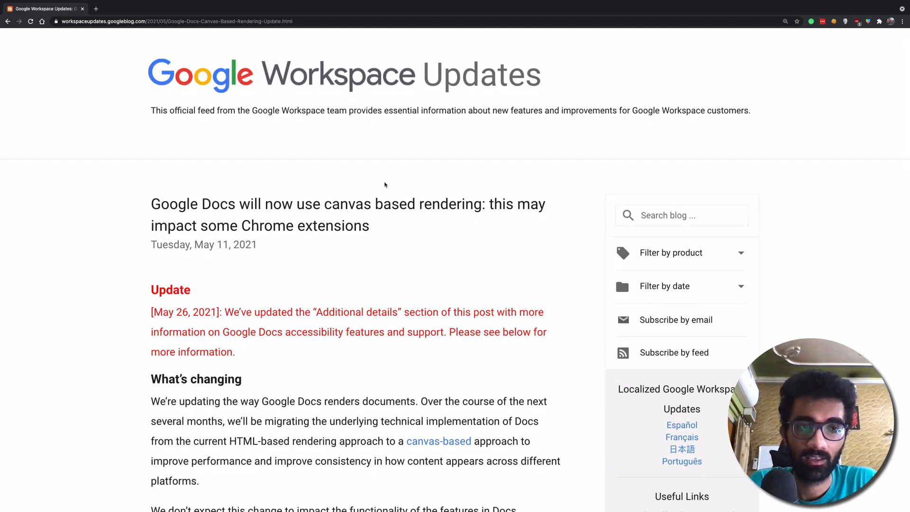
{"action": "scroll", "scroll_direction": "down", "scroll_amount": 3}
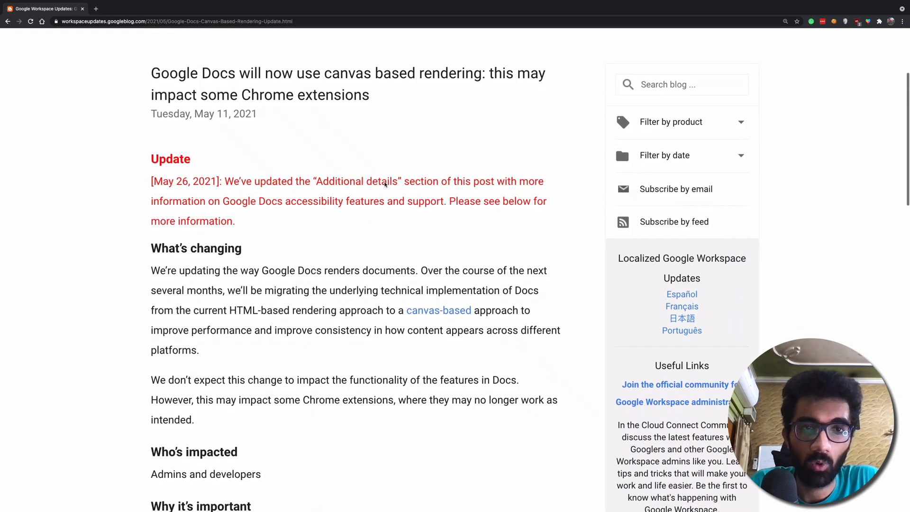
{"action": "scroll", "scroll_direction": "down", "scroll_amount": 3}
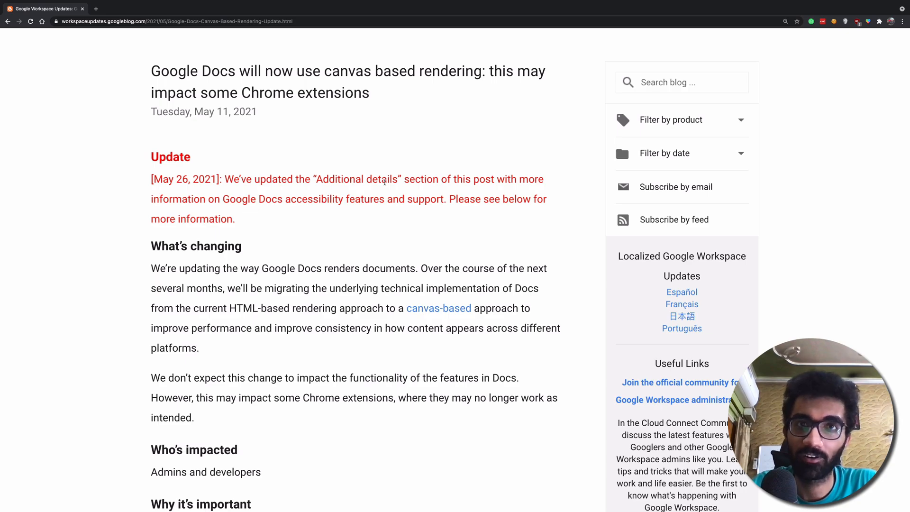
{"action": "scroll", "scroll_direction": "down", "scroll_amount": 3}
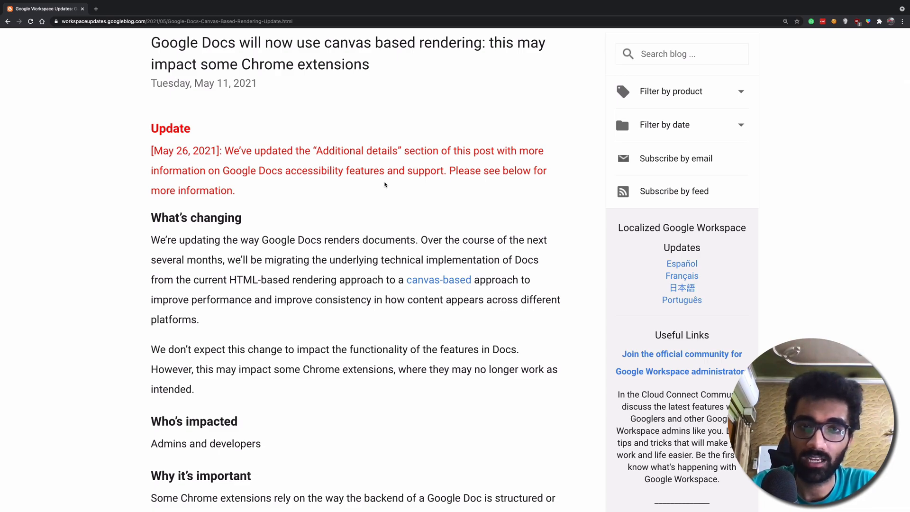
{"action": "scroll", "scroll_direction": "down", "scroll_amount": 3}
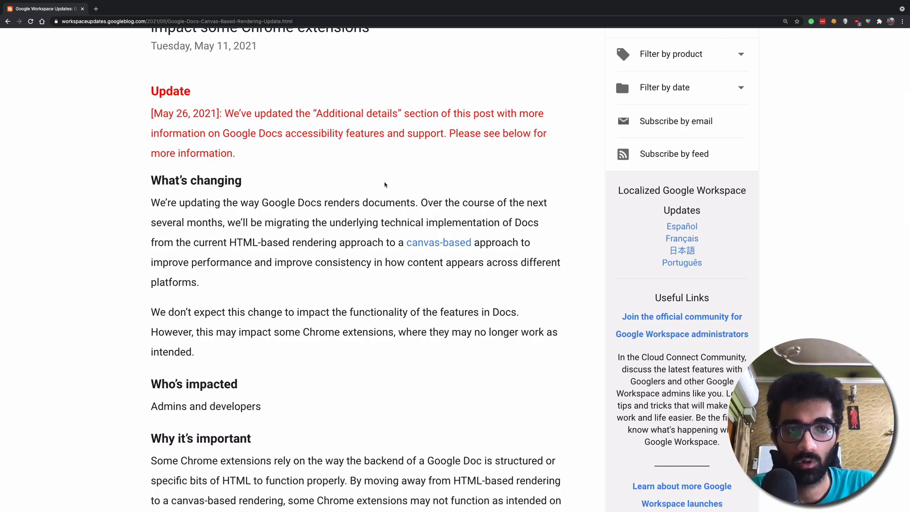
{"action": "scroll", "scroll_direction": "down", "scroll_amount": 3}
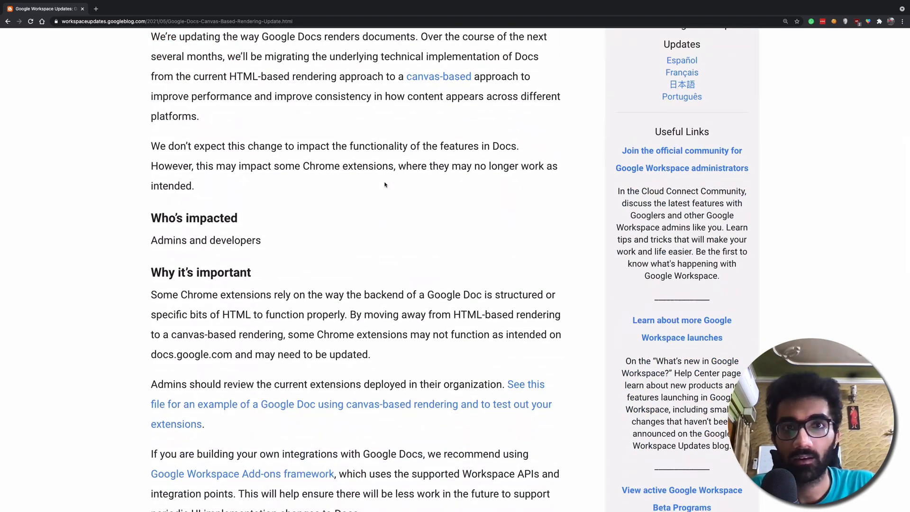
{"action": "scroll", "scroll_direction": "up", "scroll_amount": 3}
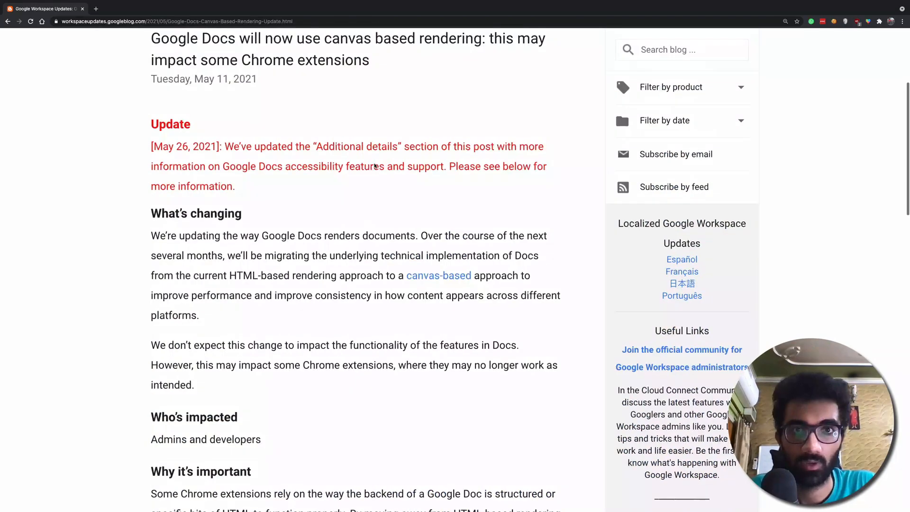
{"action": "scroll", "scroll_direction": "down", "scroll_amount": 3}
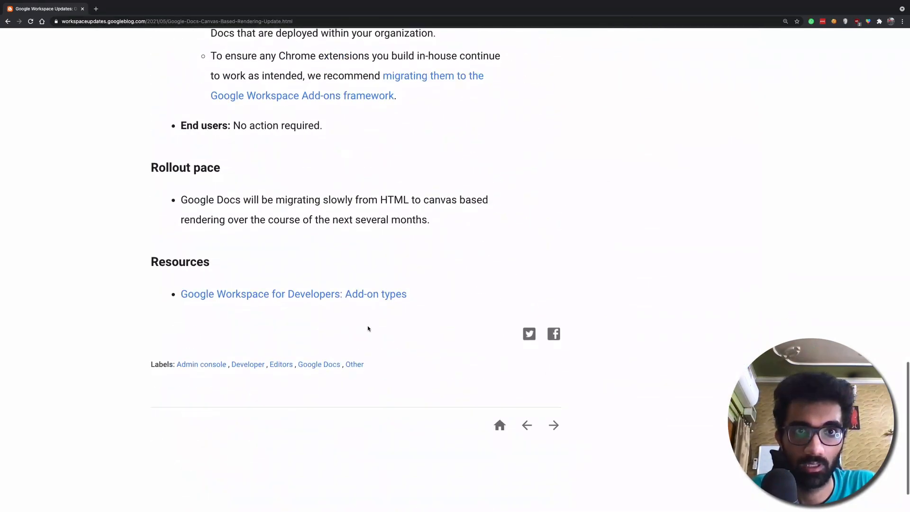
Step: Open the example file in a new tab, view it, then return to the blog
{"action": "right_click", "coordinate": [344, 400]}
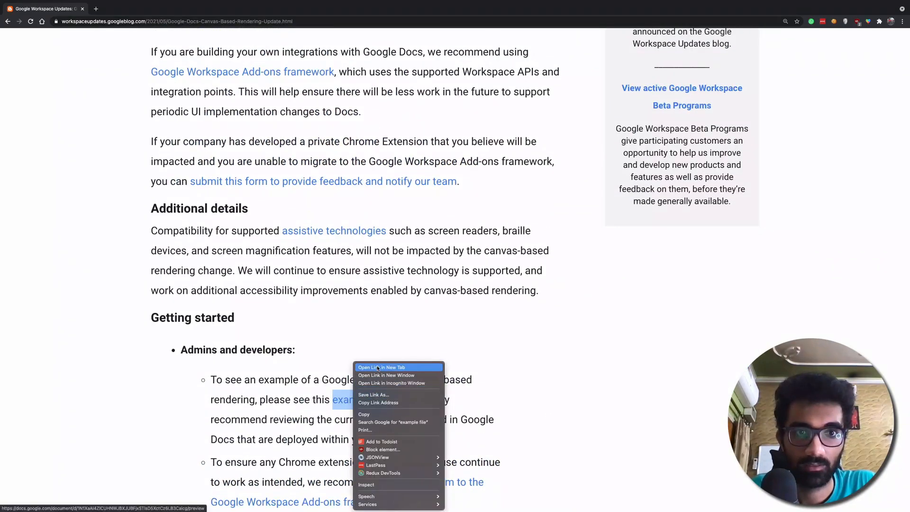
{"action": "left_click", "coordinate": [382, 367]}
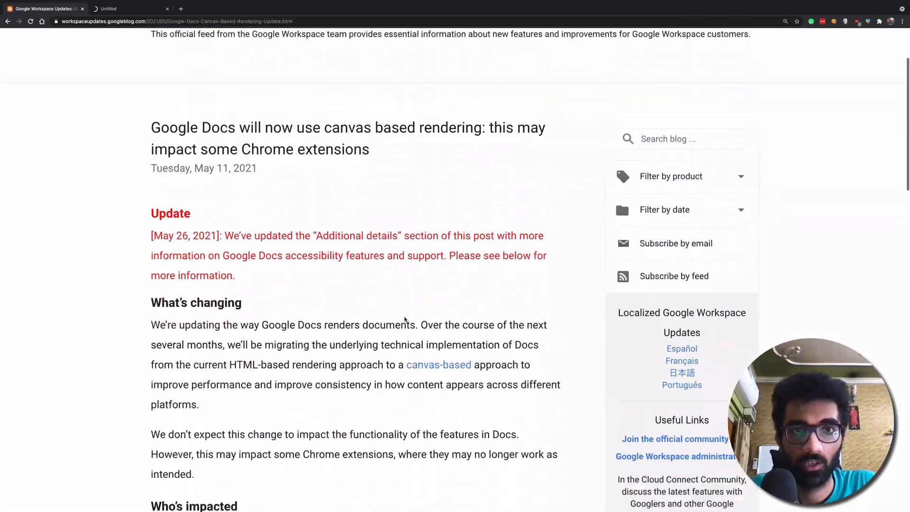
{"action": "left_click", "coordinate": [127, 8]}
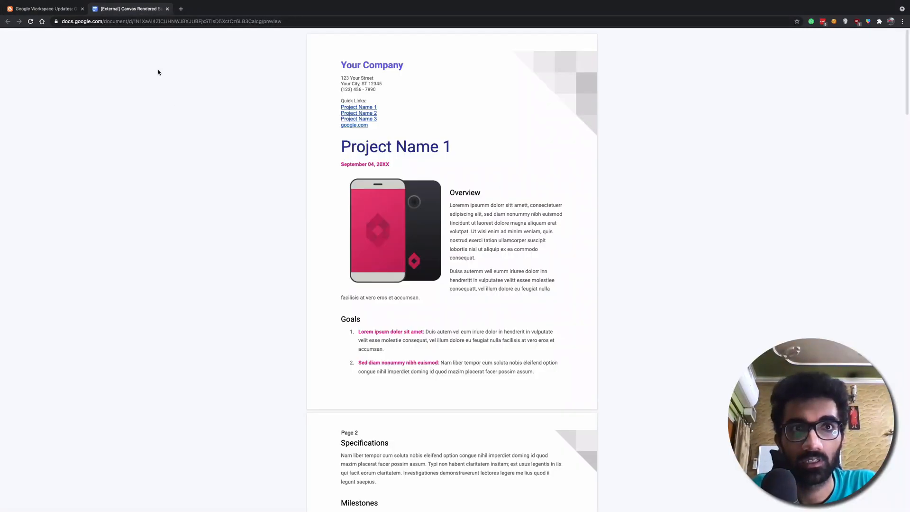
{"action": "mouse_move", "coordinate": [471, 225]}
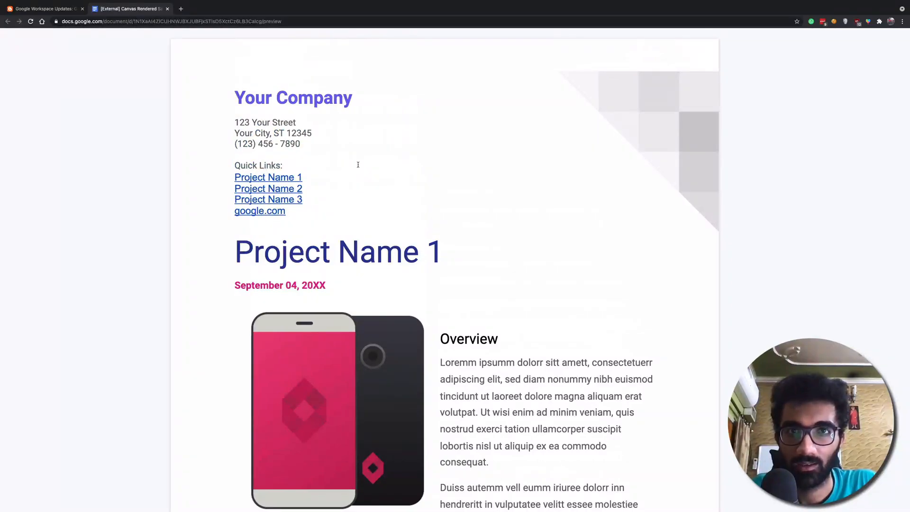
{"action": "mouse_move", "coordinate": [298, 130]}
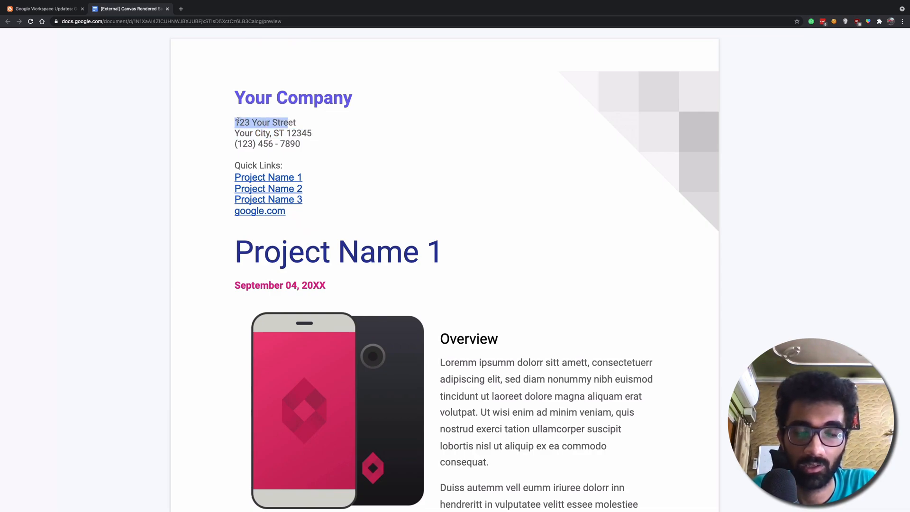
{"action": "scroll", "scroll_direction": "up", "scroll_amount": 3}
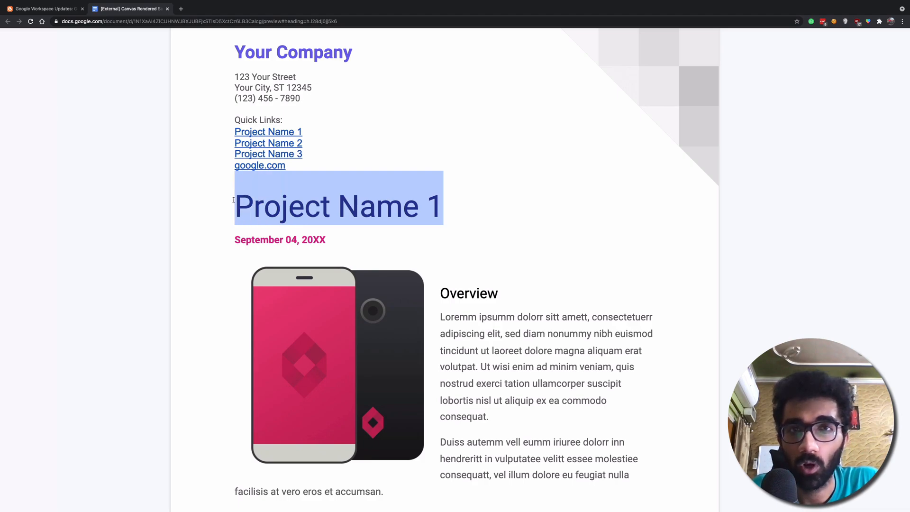
{"action": "scroll", "scroll_direction": "up", "scroll_amount": 3}
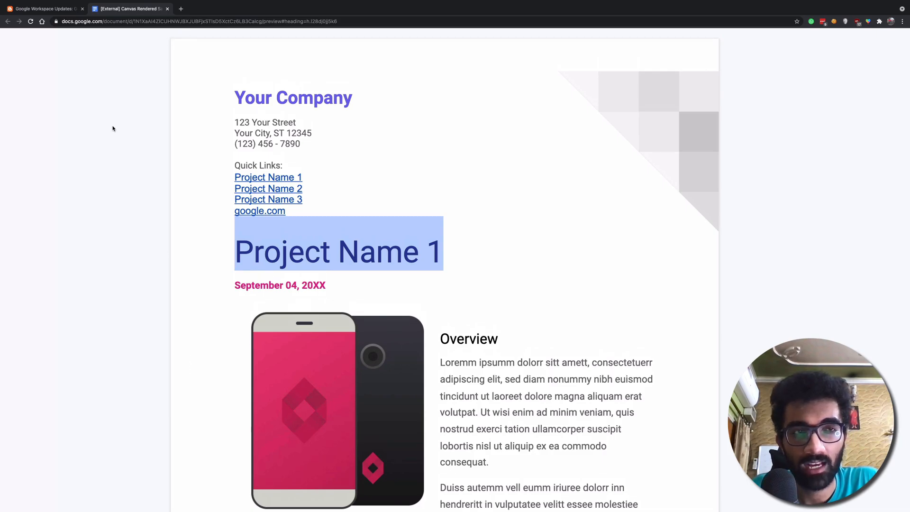
{"action": "left_click", "coordinate": [44, 9]}
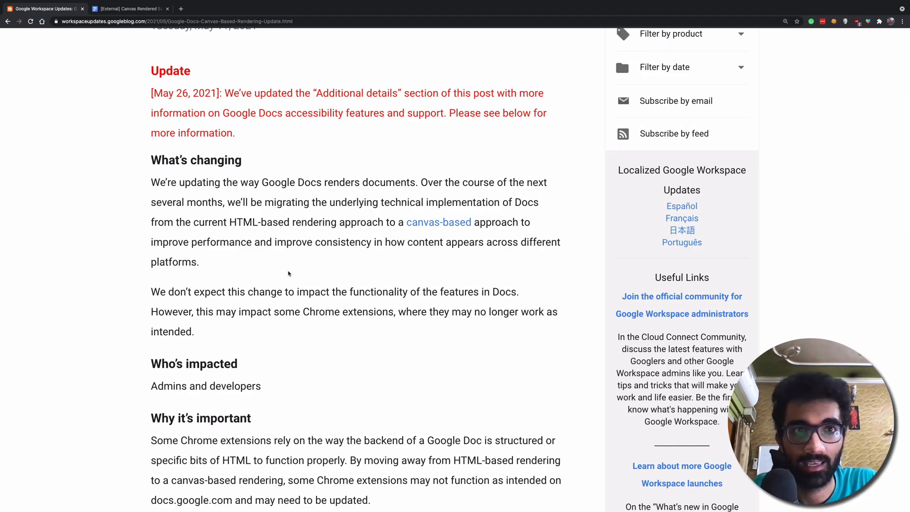
Step: Open the post's 'canvas-based' link, the HTML Canvas 2D Context page, in a new tab
{"action": "scroll", "scroll_direction": "up", "scroll_amount": 3}
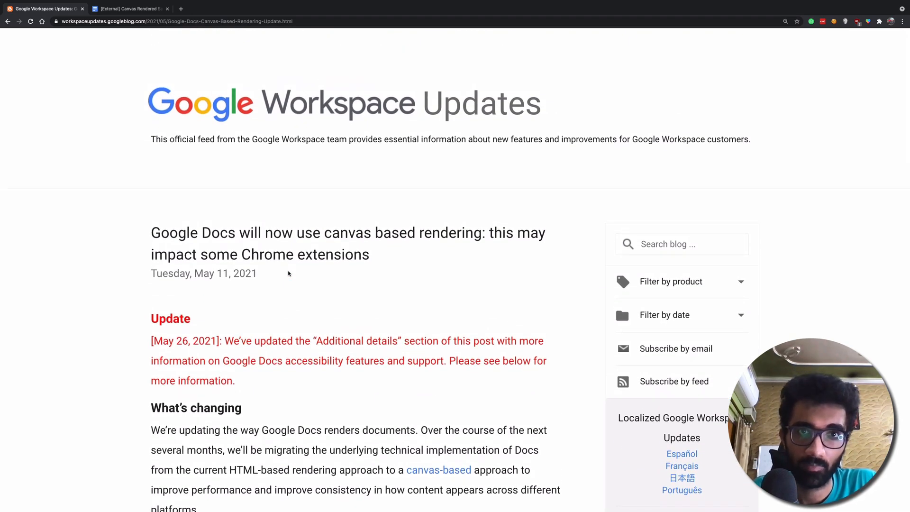
{"action": "scroll", "scroll_direction": "down", "scroll_amount": 3}
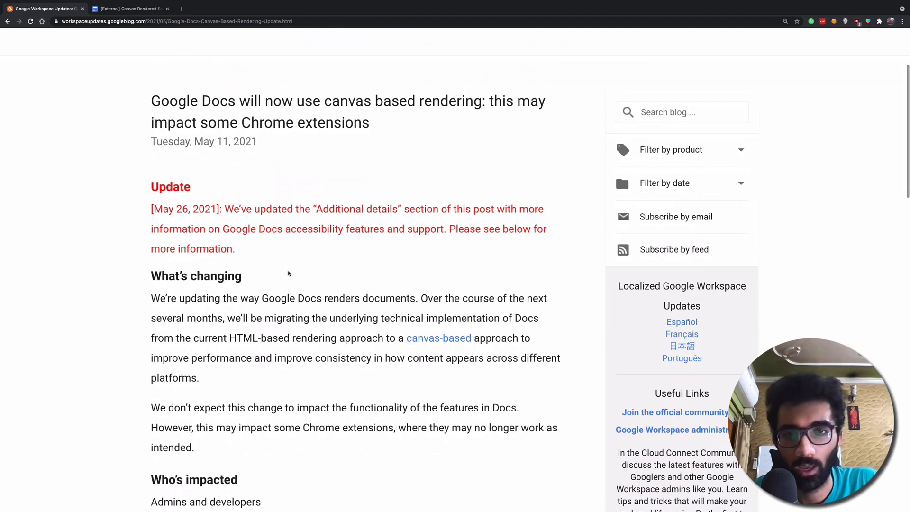
{"action": "scroll", "scroll_direction": "down", "scroll_amount": 3}
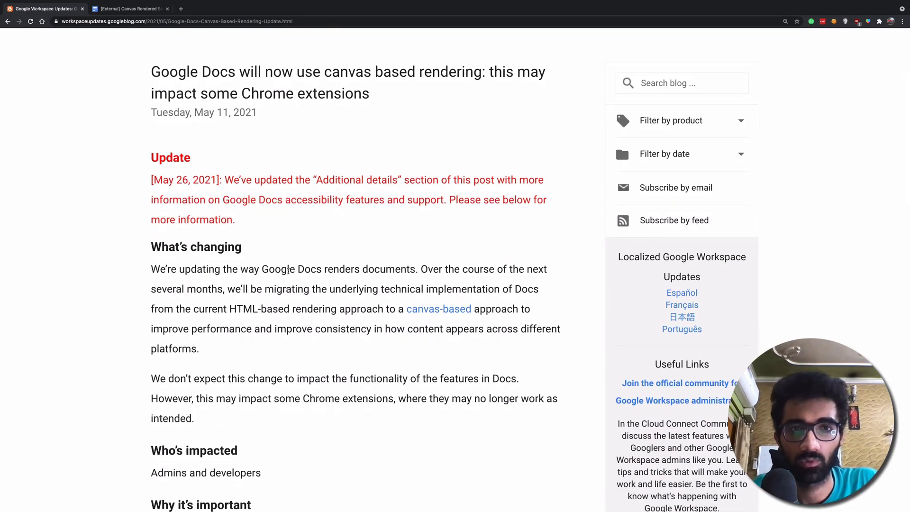
{"action": "scroll", "scroll_direction": "down", "scroll_amount": 3}
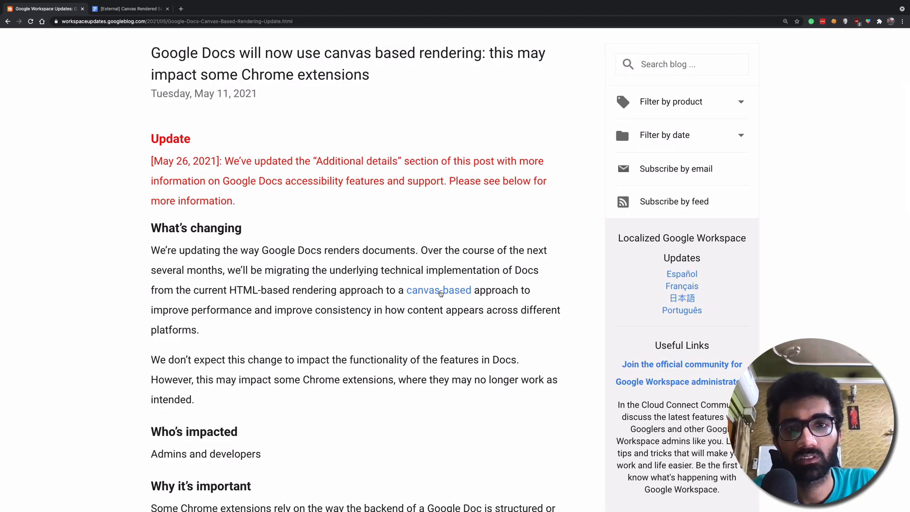
{"action": "left_click", "coordinate": [438, 290]}
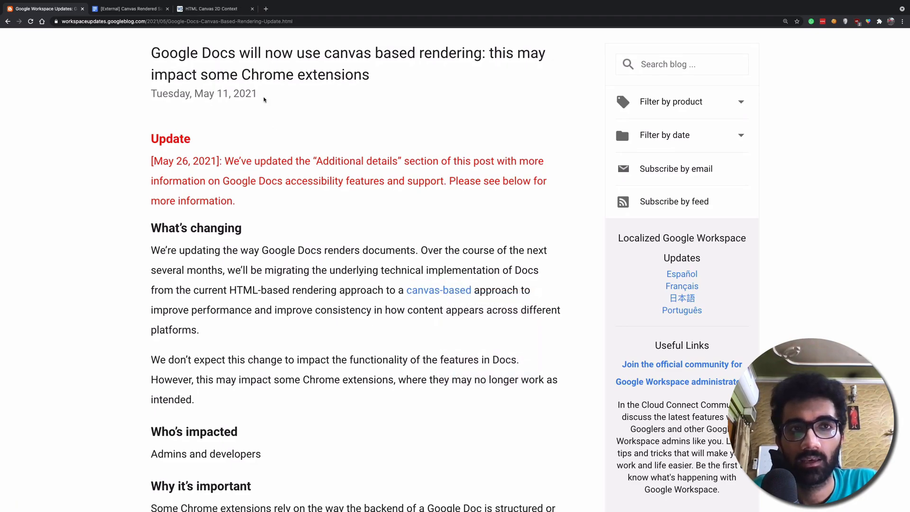
Step: Switch to the W3C HTML Canvas 2D Context specification tab and scroll through it
{"action": "left_click", "coordinate": [212, 8]}
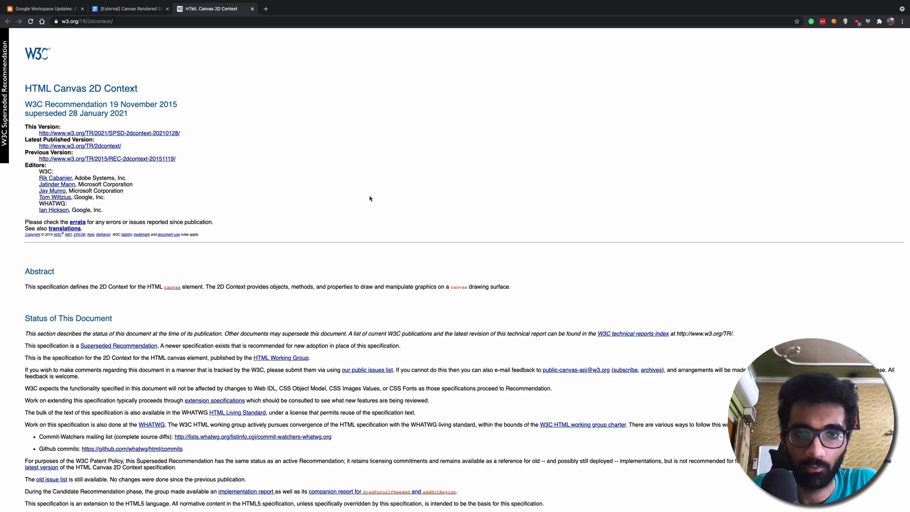
{"action": "scroll", "scroll_direction": "down", "scroll_amount": 3}
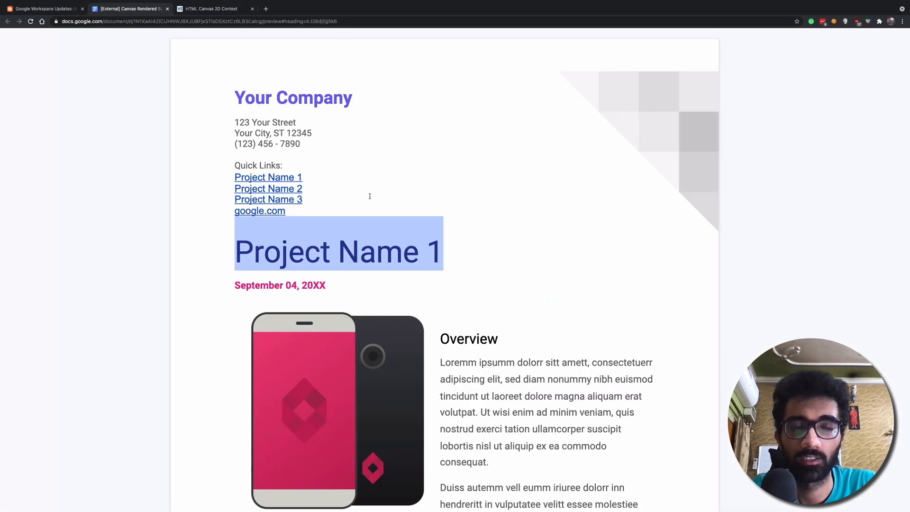
{"action": "left_click", "coordinate": [44, 8]}
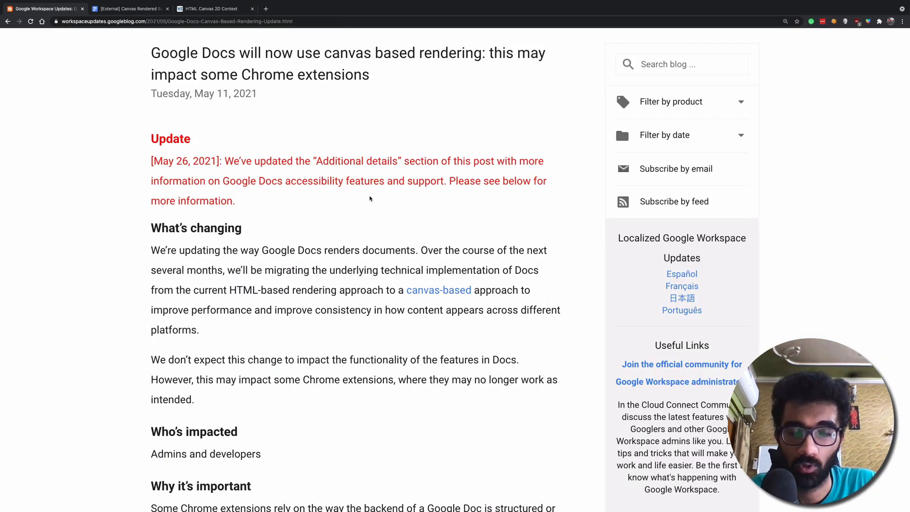
{"action": "scroll", "scroll_direction": "down", "scroll_amount": 3}
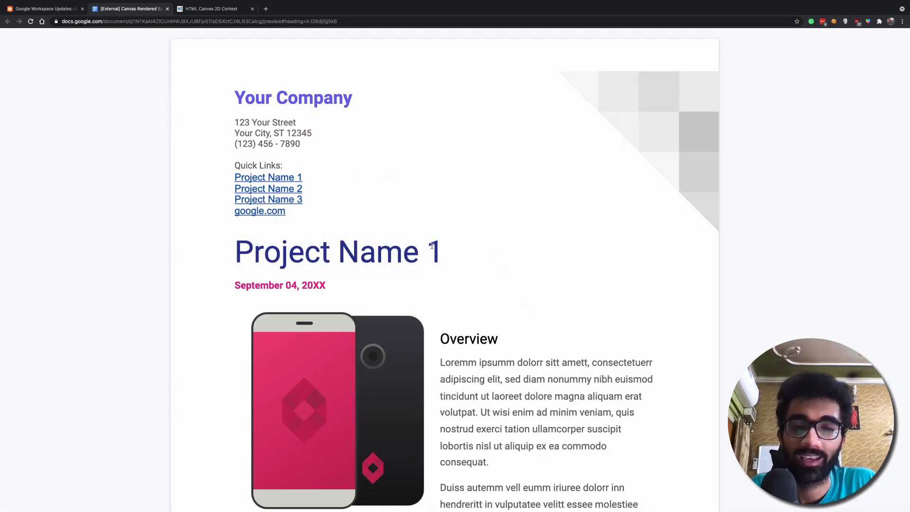
{"action": "scroll", "scroll_direction": "down", "scroll_amount": 3}
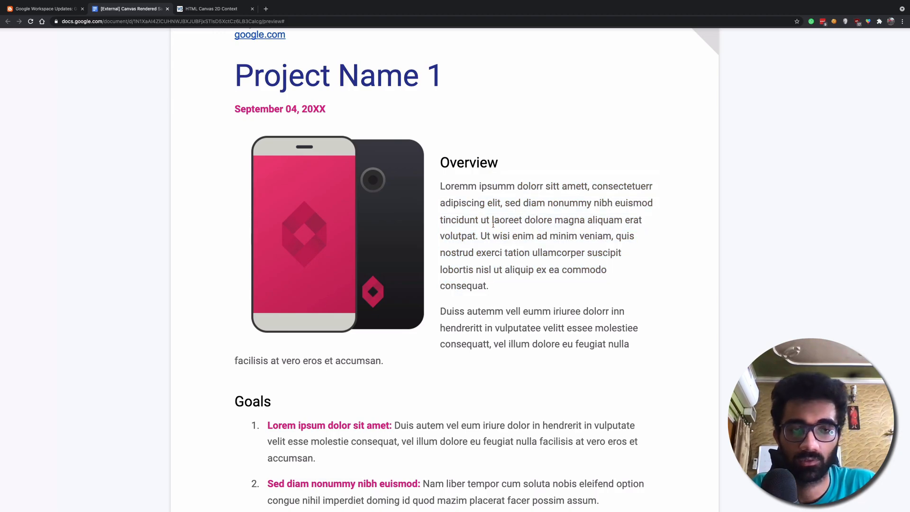
{"action": "left_click", "coordinate": [43, 8]}
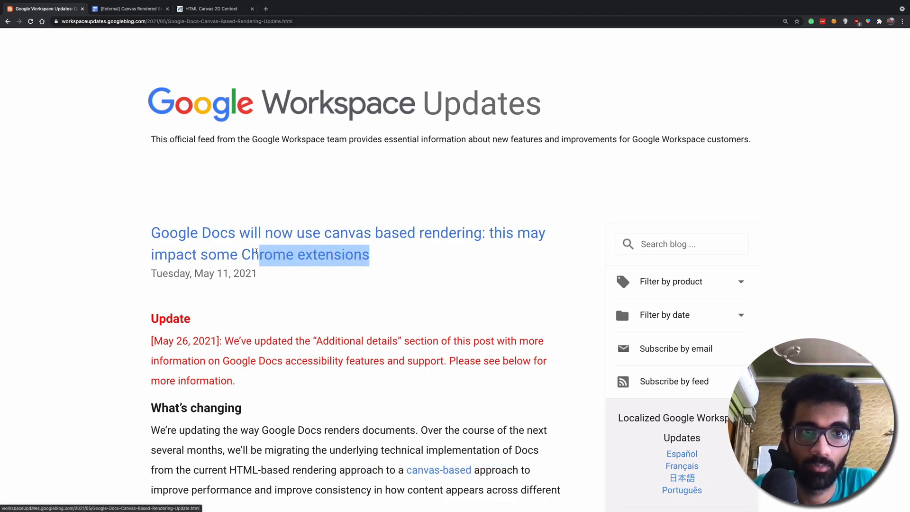
Step: Clear stray text selections and read the Workspace Updates post down to Rollout pace
{"action": "left_click", "coordinate": [303, 319]}
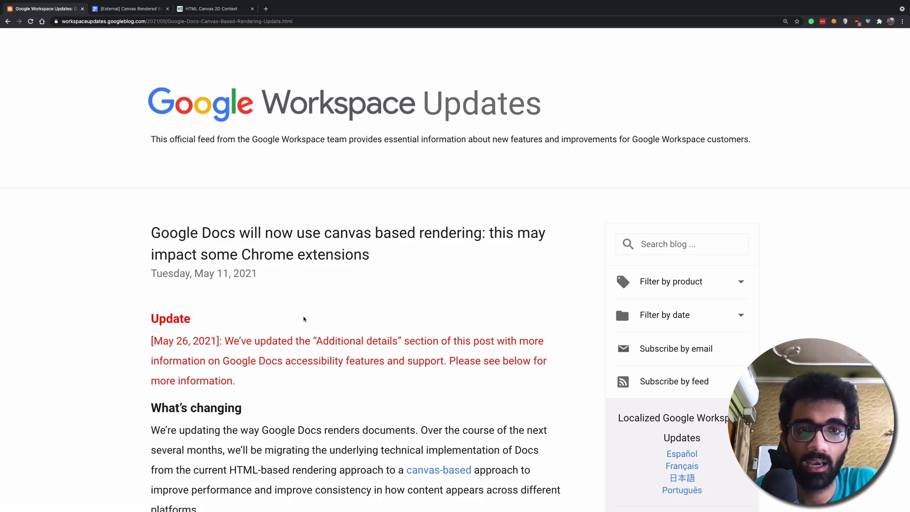
{"action": "scroll", "scroll_direction": "down", "scroll_amount": 3}
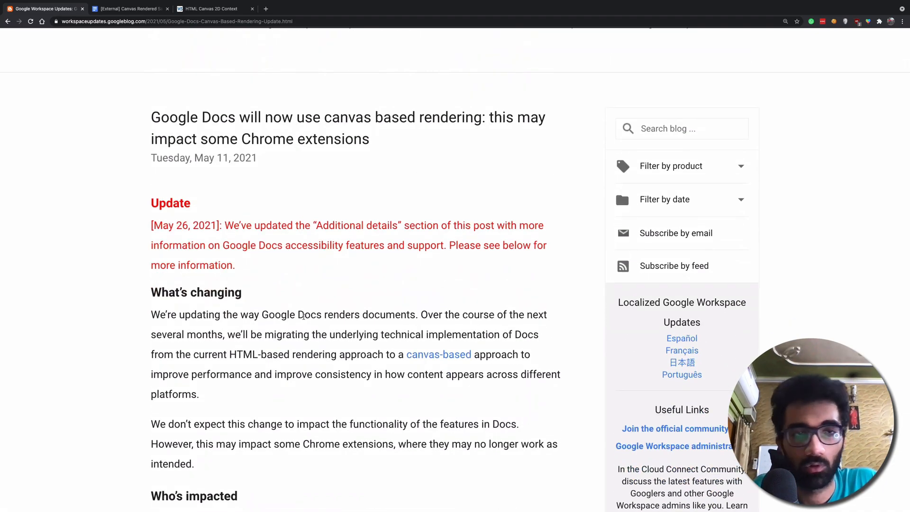
{"action": "scroll", "scroll_direction": "down", "scroll_amount": 3}
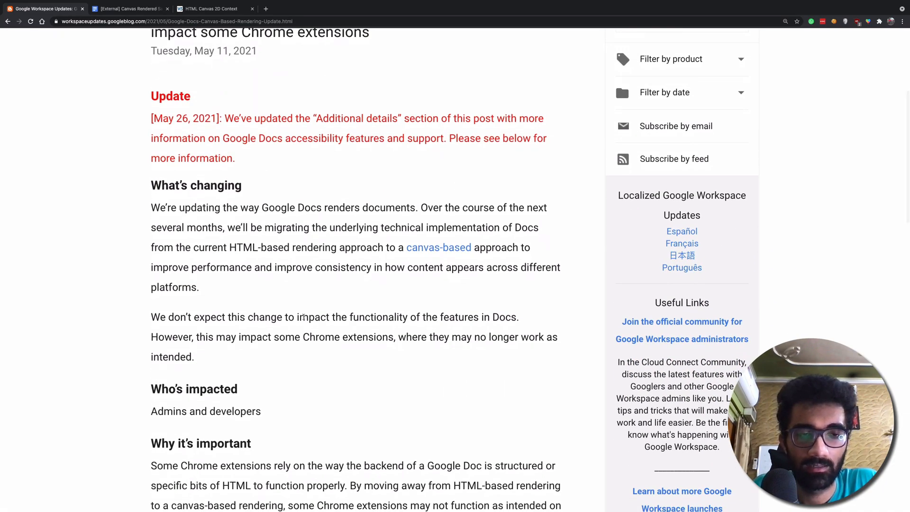
{"action": "scroll", "scroll_direction": "down", "scroll_amount": 3}
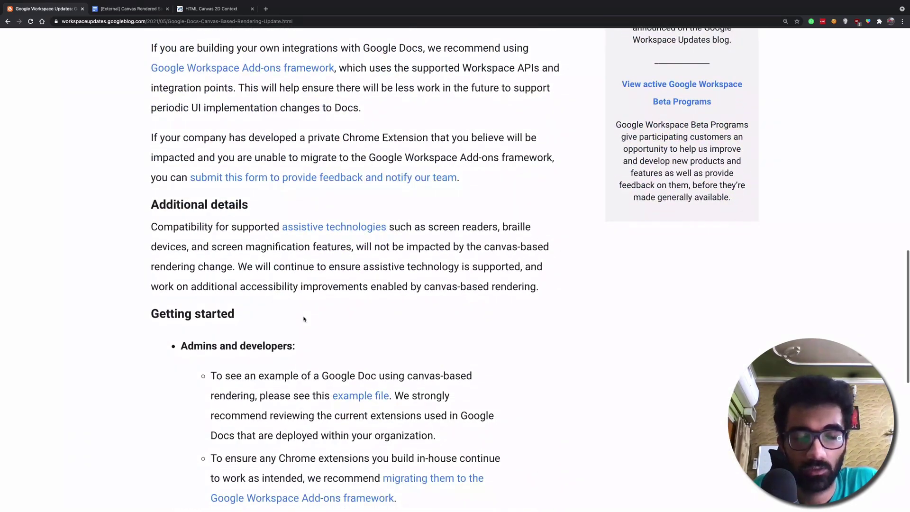
{"action": "scroll", "scroll_direction": "down", "scroll_amount": 3}
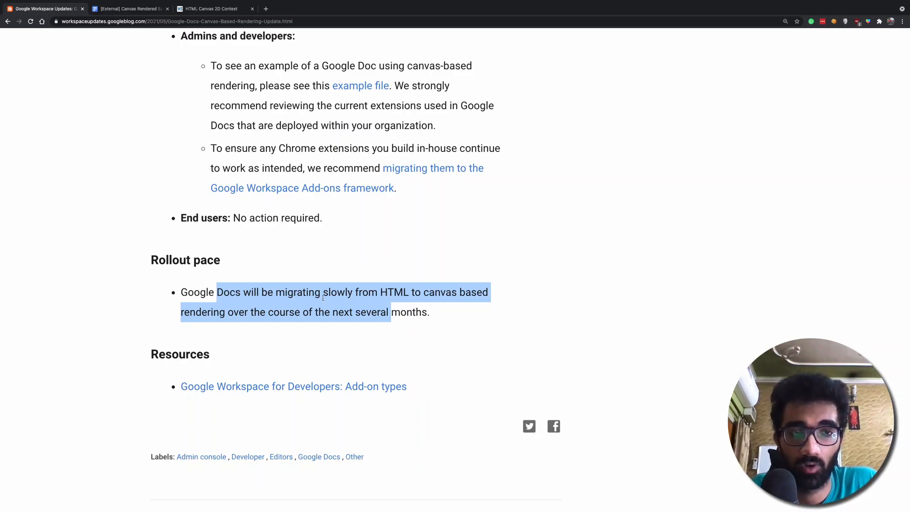
{"action": "left_click", "coordinate": [300, 302]}
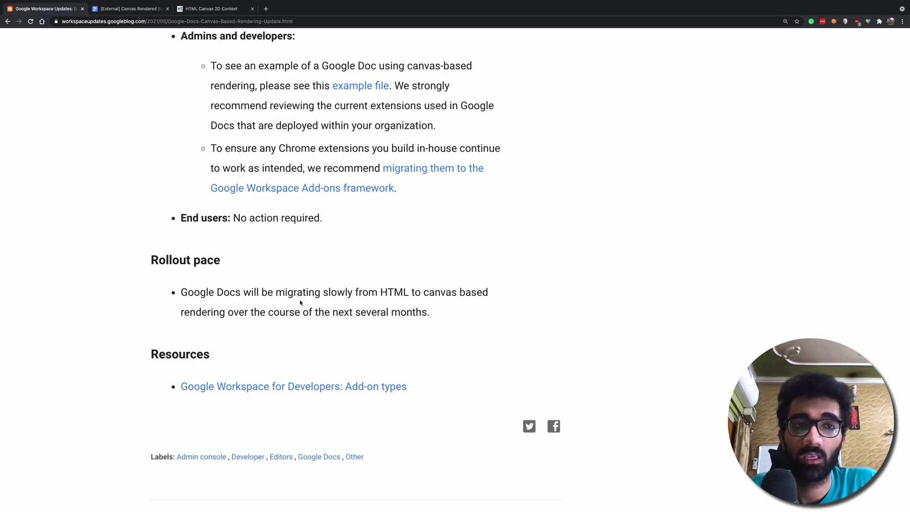
{"action": "scroll", "scroll_direction": "up", "scroll_amount": 3}
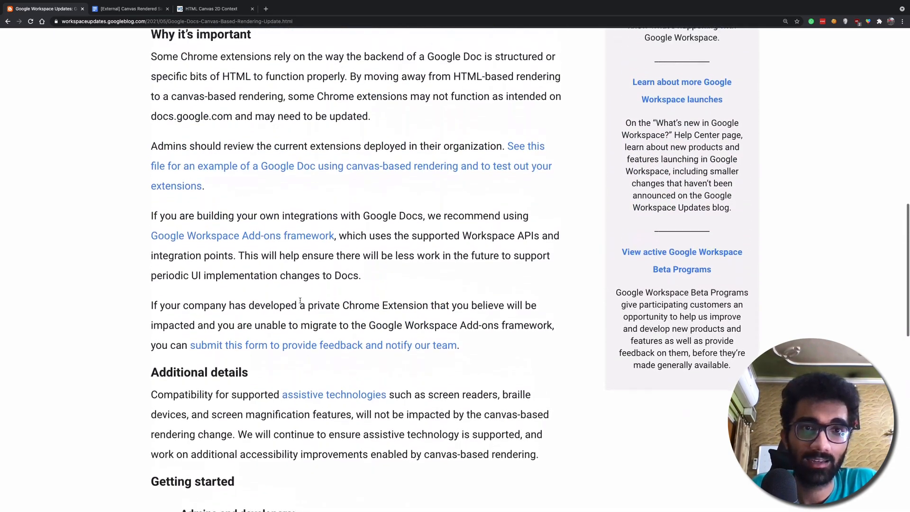
{"action": "scroll", "scroll_direction": "up", "scroll_amount": 3}
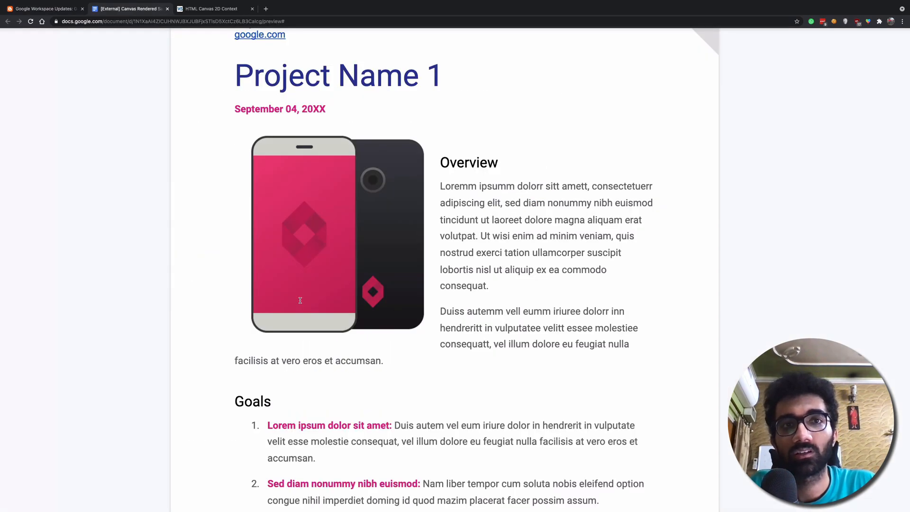
Step: Scroll Project Name 1 up to its header and down to Overview and Goals
{"action": "scroll", "scroll_direction": "up", "scroll_amount": 3}
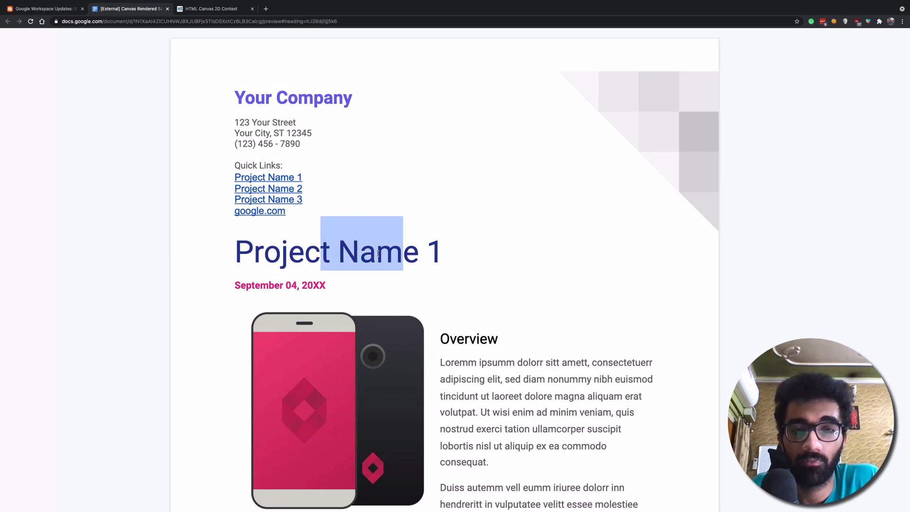
{"action": "scroll", "scroll_direction": "down", "scroll_amount": 3}
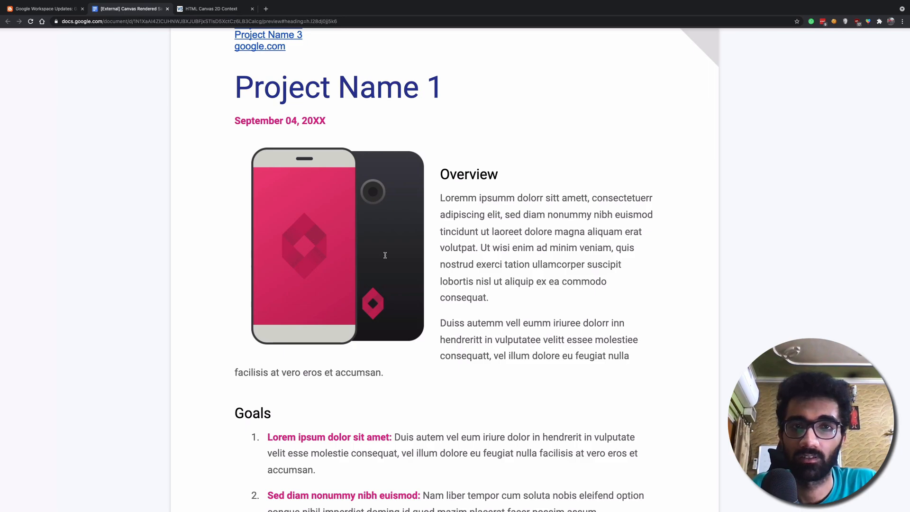
Step: Skim the Workspace Updates post down to Resources and back up to What's changing
{"action": "left_click", "coordinate": [41, 9]}
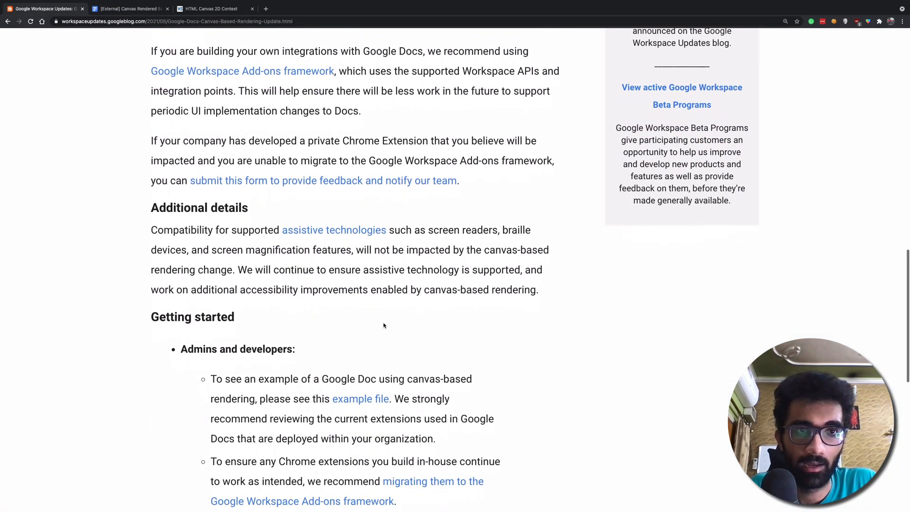
{"action": "scroll", "scroll_direction": "up", "scroll_amount": 3}
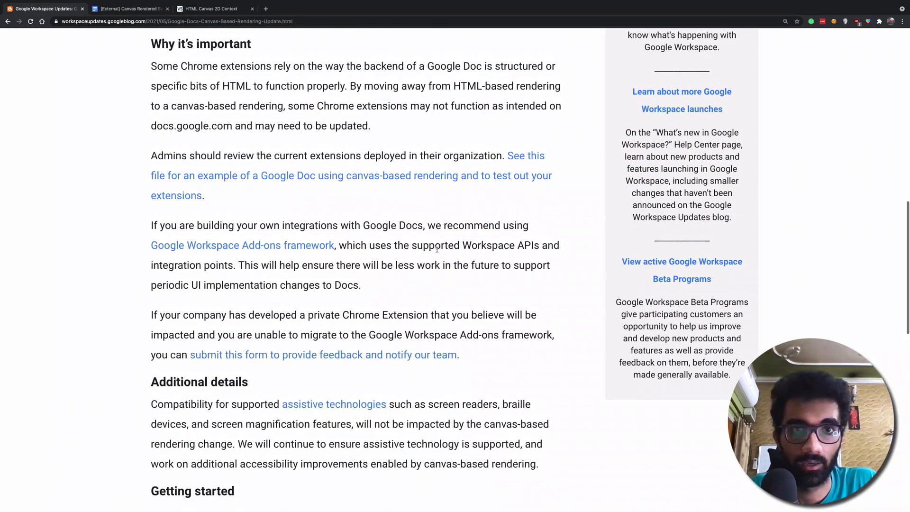
{"action": "scroll", "scroll_direction": "up", "scroll_amount": 3}
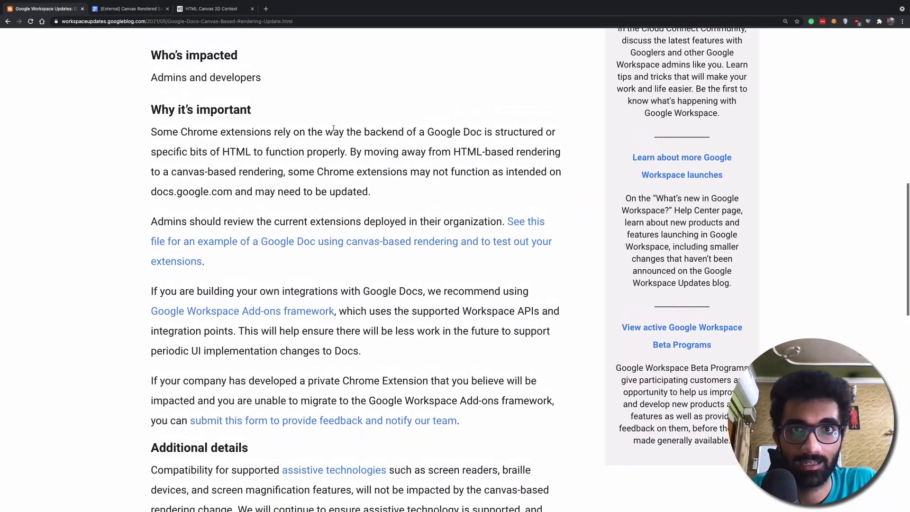
{"action": "scroll", "scroll_direction": "down", "scroll_amount": 3}
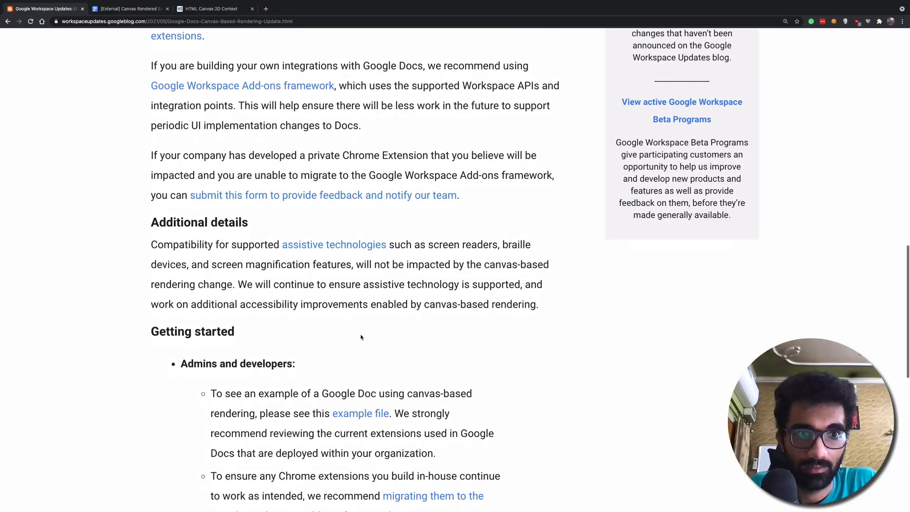
{"action": "scroll", "scroll_direction": "down", "scroll_amount": 3}
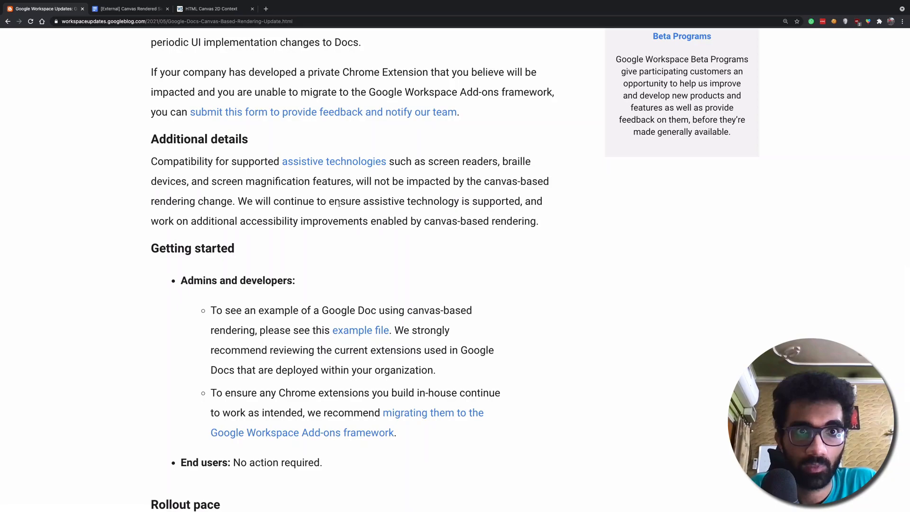
{"action": "scroll", "scroll_direction": "down", "scroll_amount": 3}
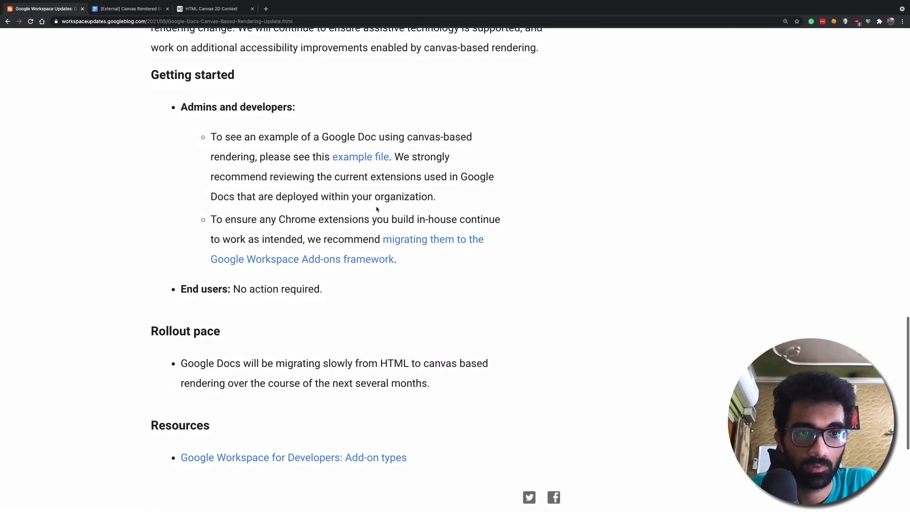
{"action": "scroll", "scroll_direction": "up", "scroll_amount": 3}
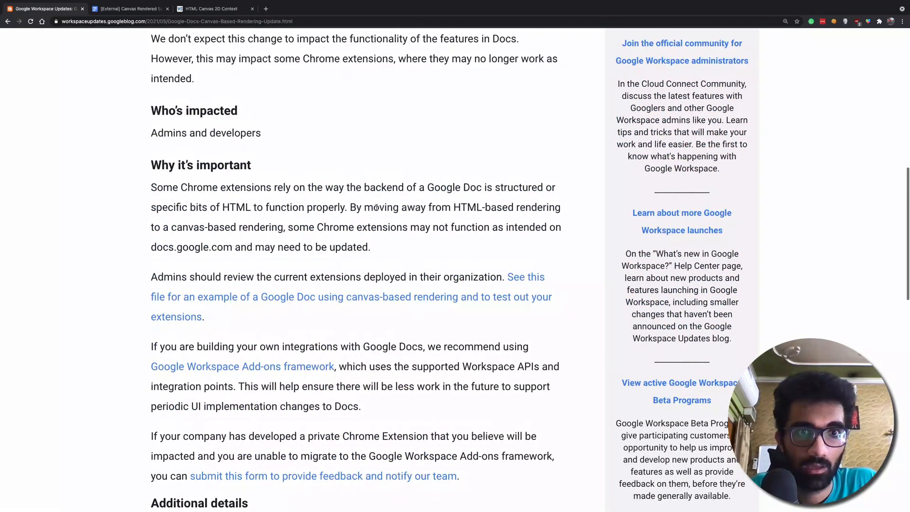
{"action": "scroll", "scroll_direction": "up", "scroll_amount": 3}
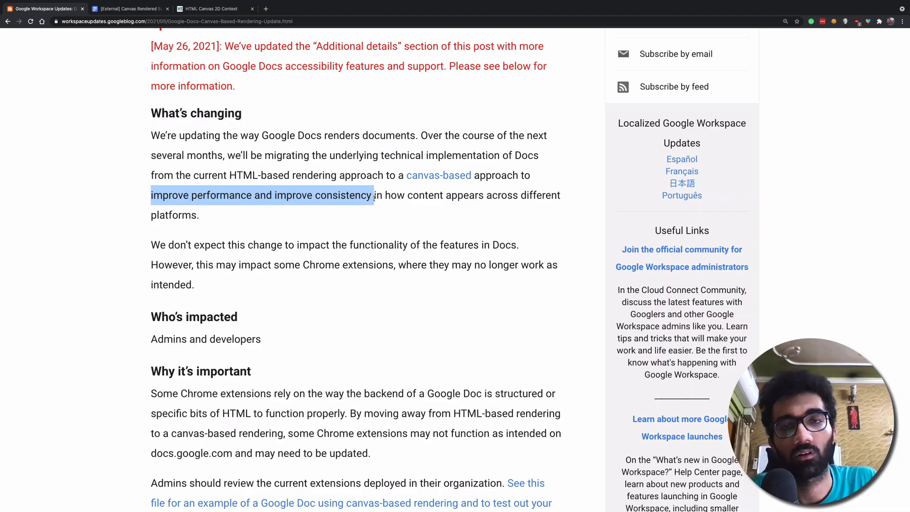
Step: Bring the Project Name 1 sample doc back on screen at Overview and Goals
{"action": "left_click", "coordinate": [488, 195]}
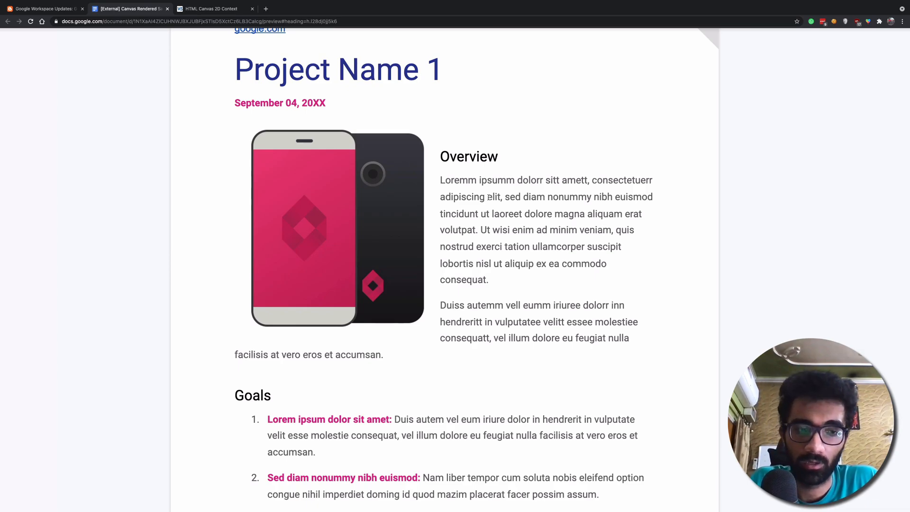
Step: Switch to the Workspace Updates tab and scroll to Additional details and Getting started
{"action": "left_click", "coordinate": [43, 8]}
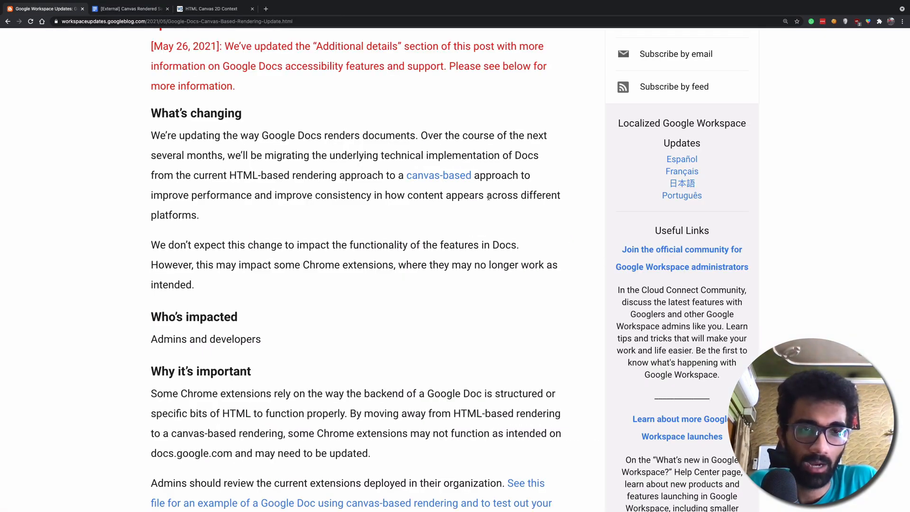
{"action": "scroll", "scroll_direction": "down", "scroll_amount": 3}
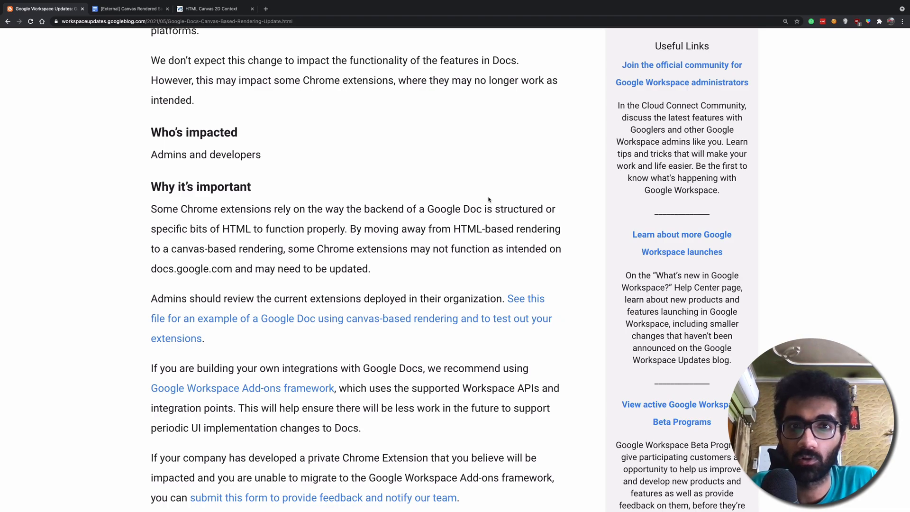
{"action": "mouse_move", "coordinate": [460, 223]}
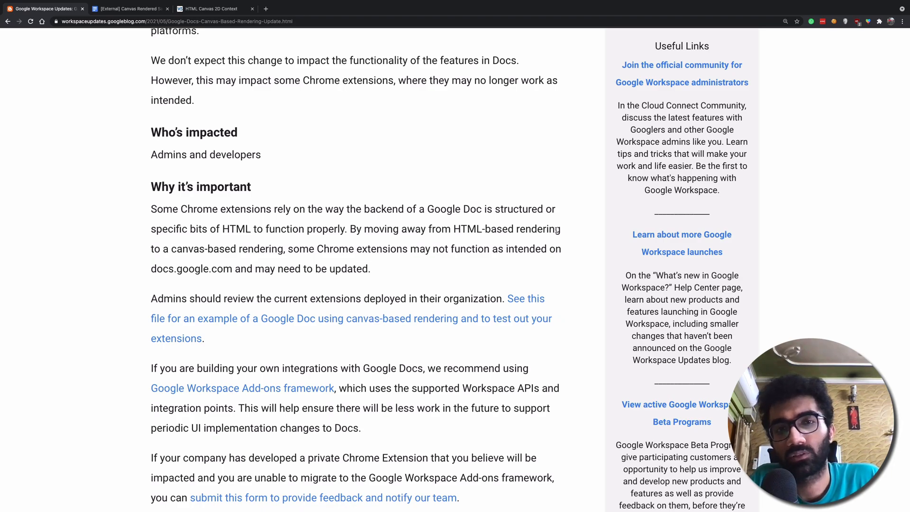
{"action": "scroll", "scroll_direction": "down", "scroll_amount": 3}
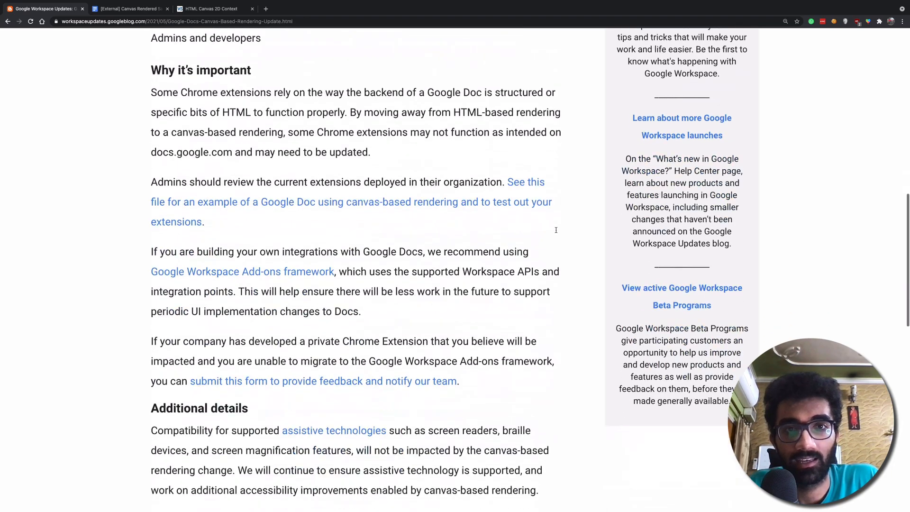
{"action": "scroll", "scroll_direction": "down", "scroll_amount": 3}
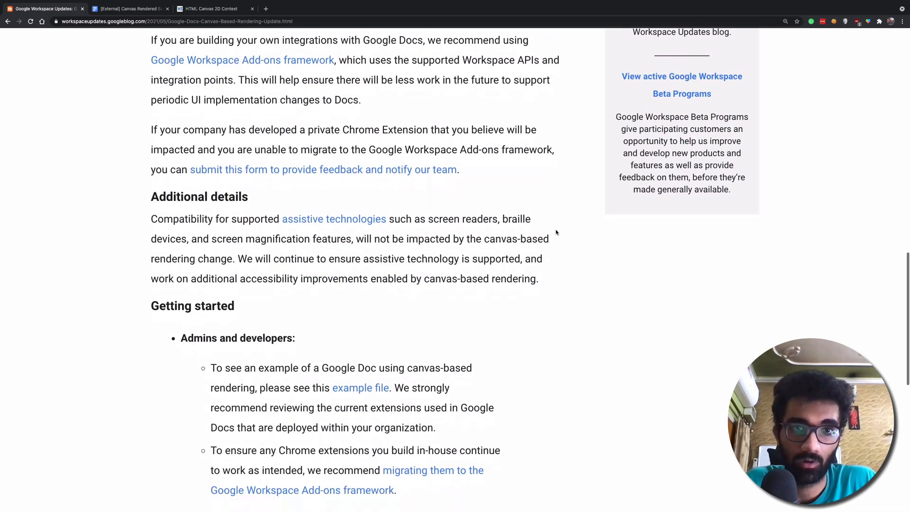
{"action": "scroll", "scroll_direction": "down", "scroll_amount": 3}
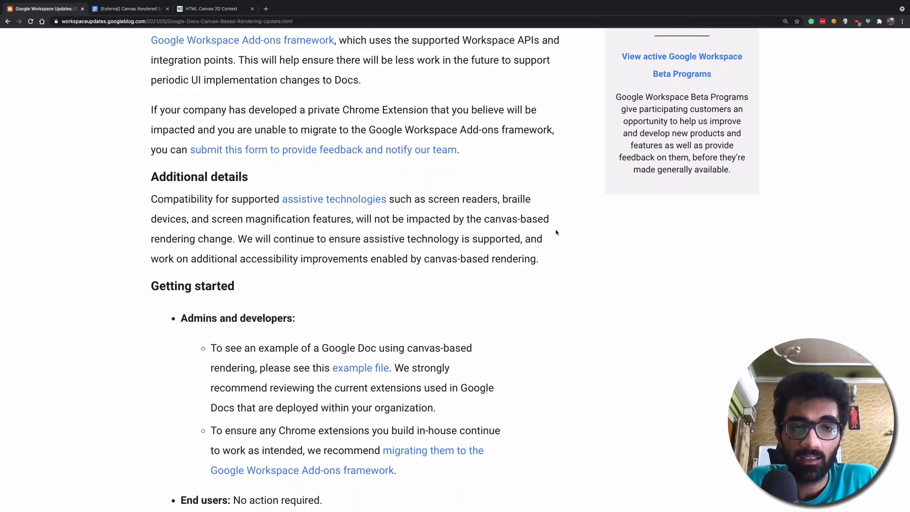